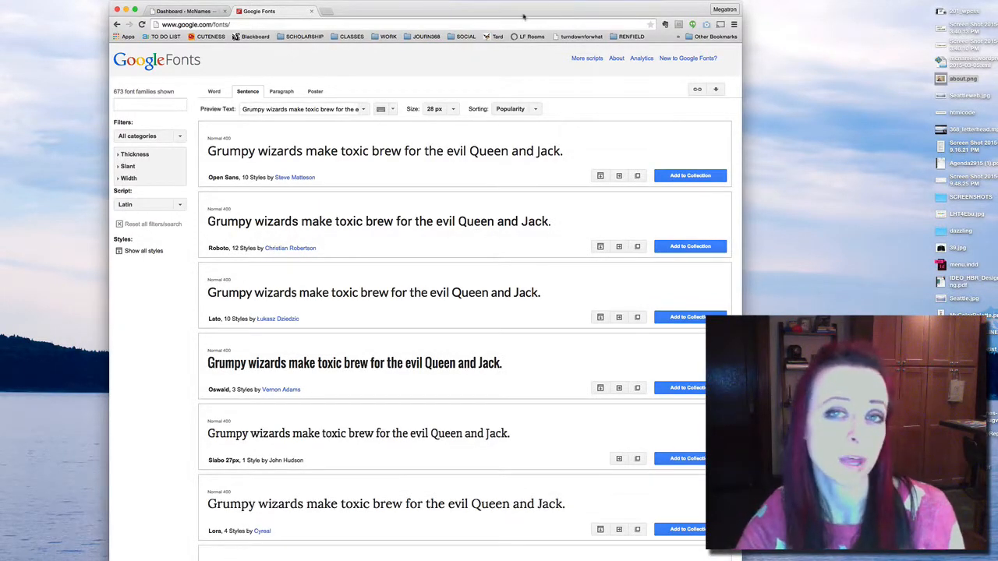
{"action": "mouse_move", "coordinate": [269, 68]}
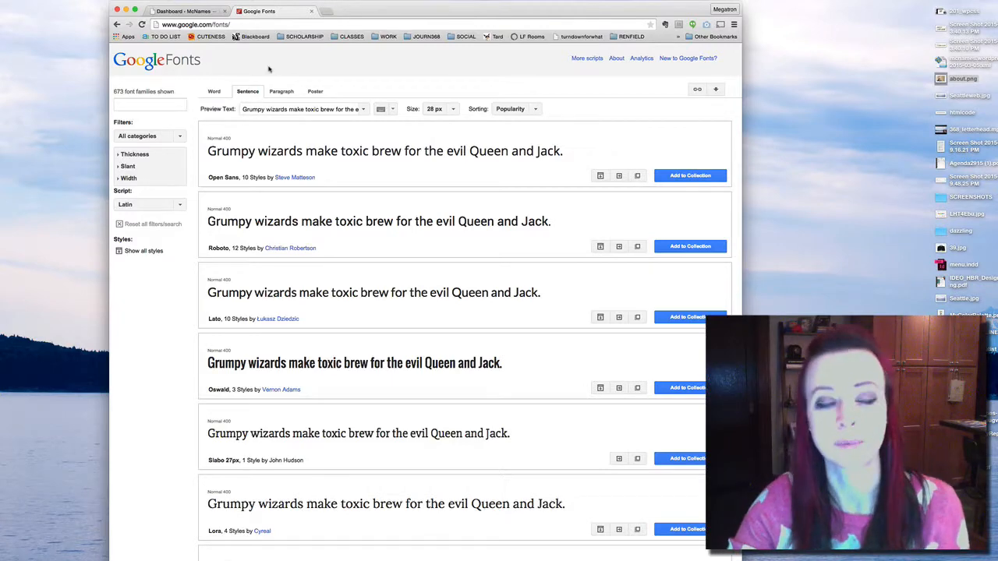
Step: Scroll the popularity-sorted Google Fonts list down past Merriweather to the Lobster card
{"action": "left_click", "coordinate": [218, 24]}
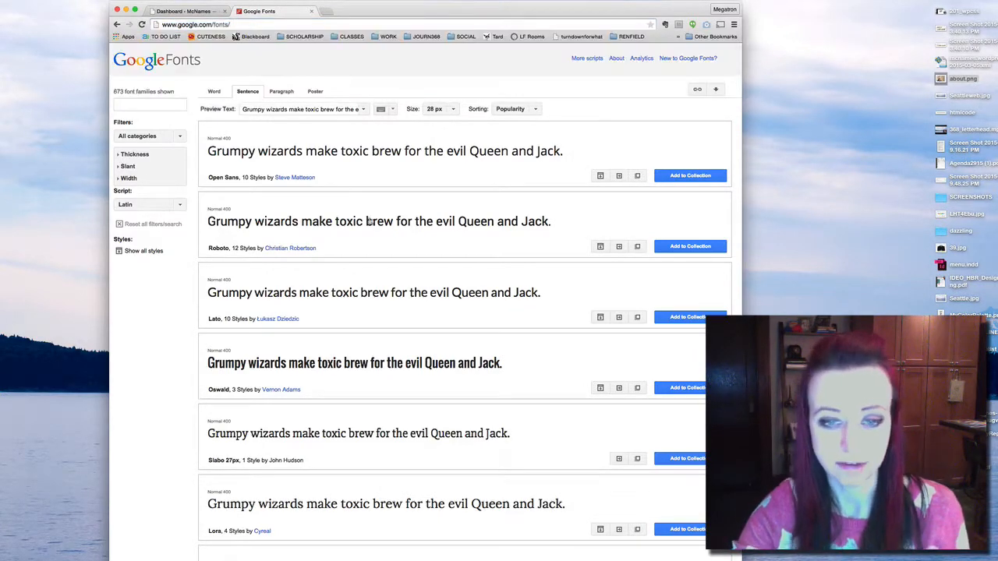
{"action": "scroll", "scroll_direction": "down", "scroll_amount": 3}
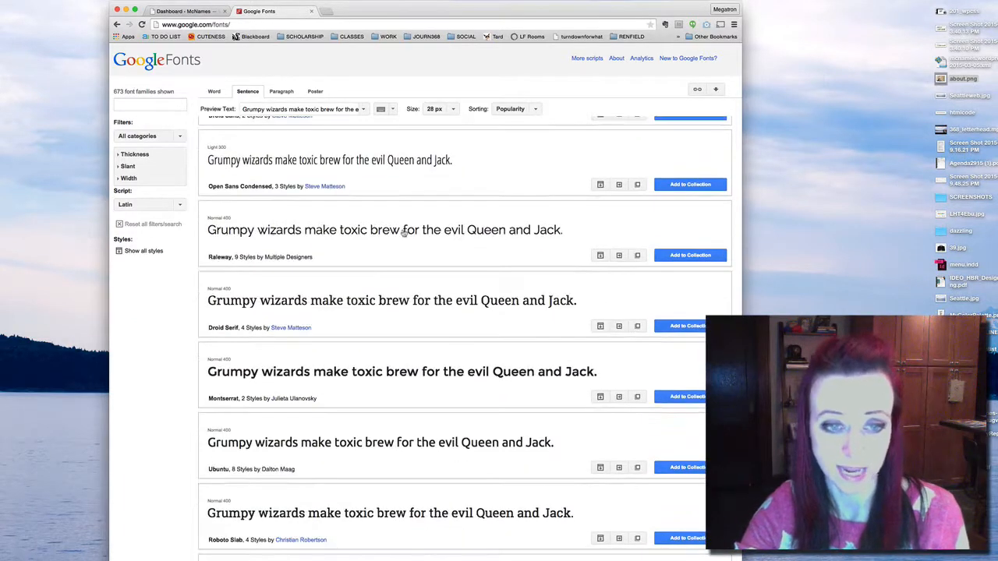
{"action": "scroll", "scroll_direction": "down", "scroll_amount": 3}
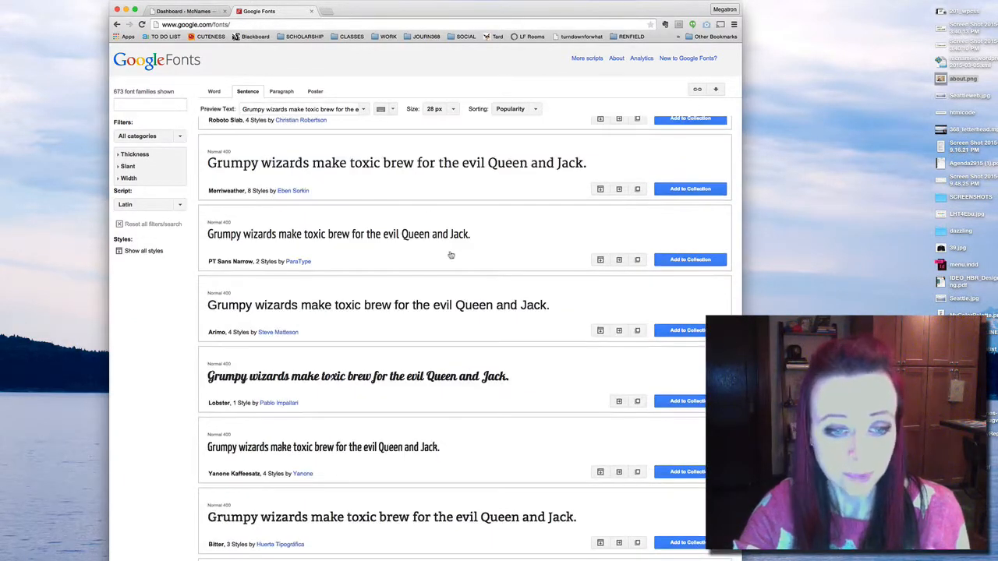
{"action": "mouse_move", "coordinate": [544, 372]}
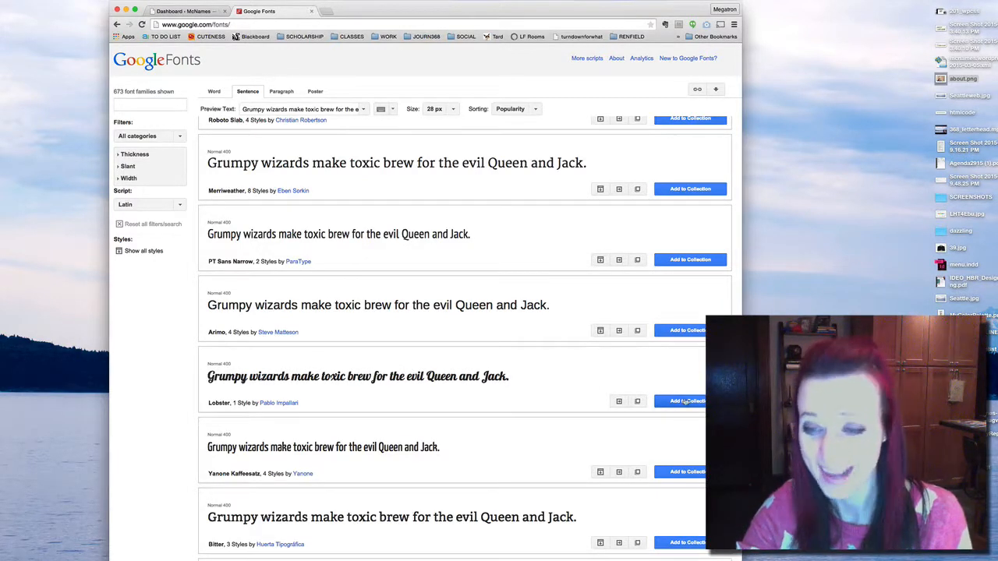
Step: Add Lobster to the collection and review its specimen text at several sizes
{"action": "left_click", "coordinate": [689, 401]}
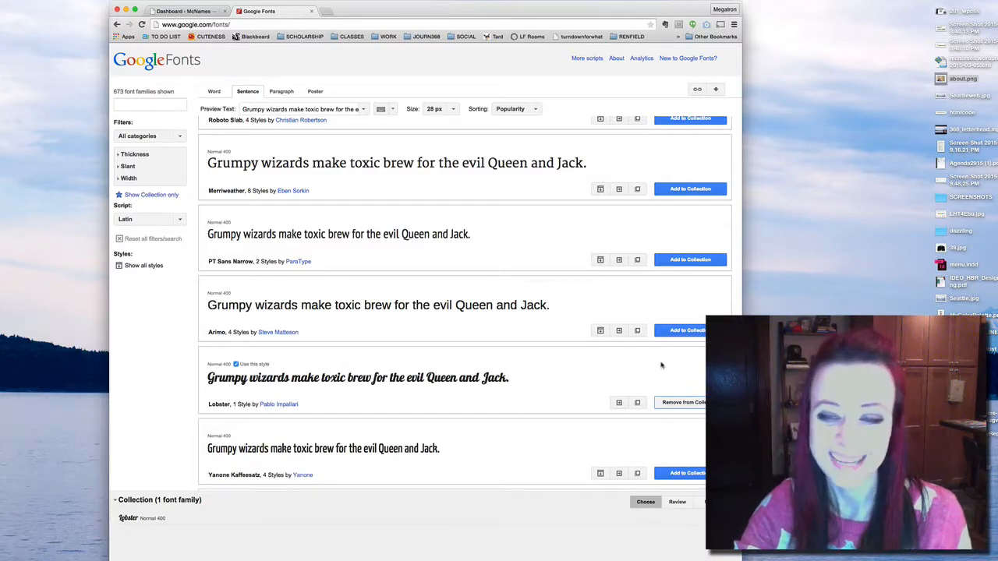
{"action": "scroll", "scroll_direction": "down", "scroll_amount": 3}
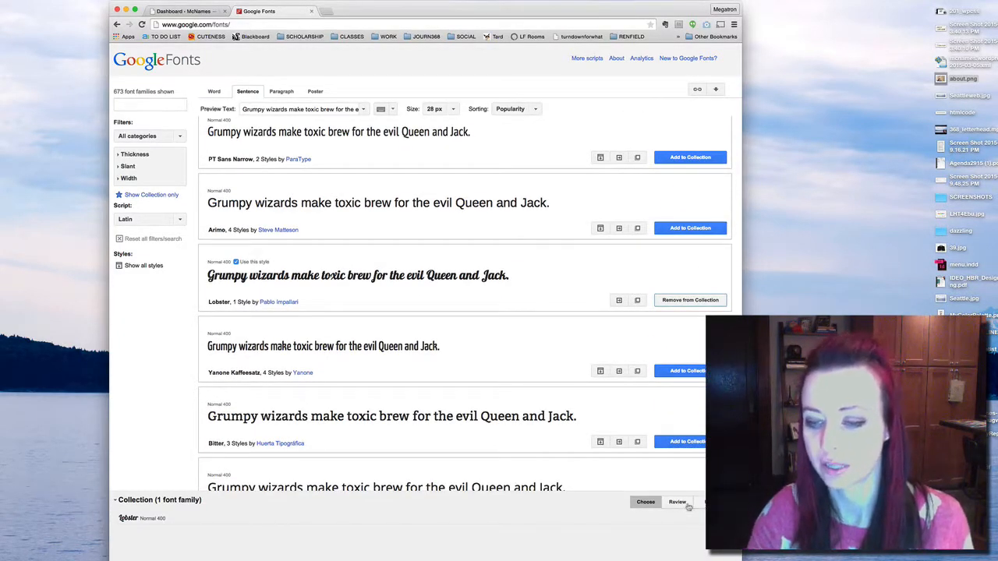
{"action": "left_click", "coordinate": [677, 501]}
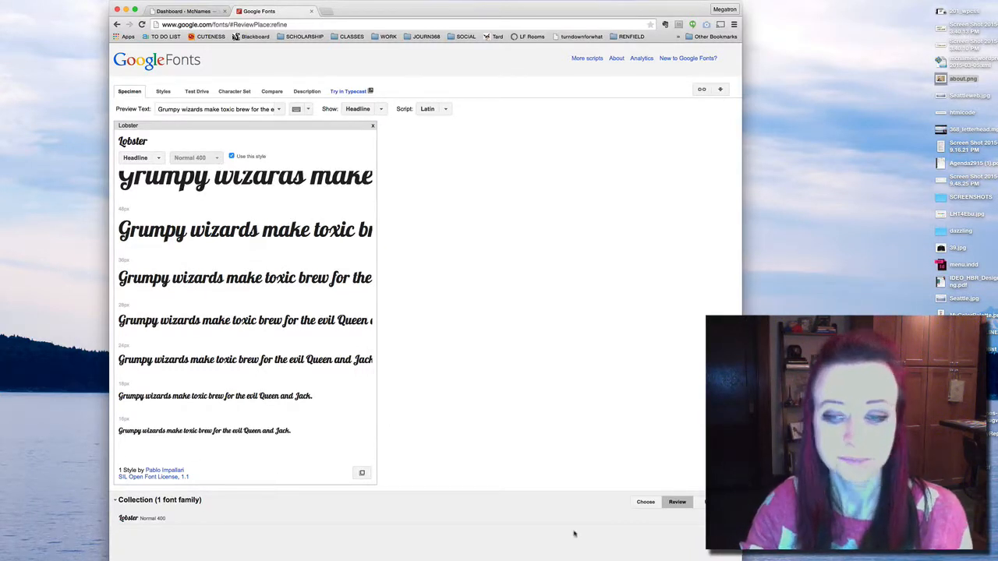
Step: Generate the Use code for Lobster and select its <link> stylesheet snippet
{"action": "left_click", "coordinate": [677, 501]}
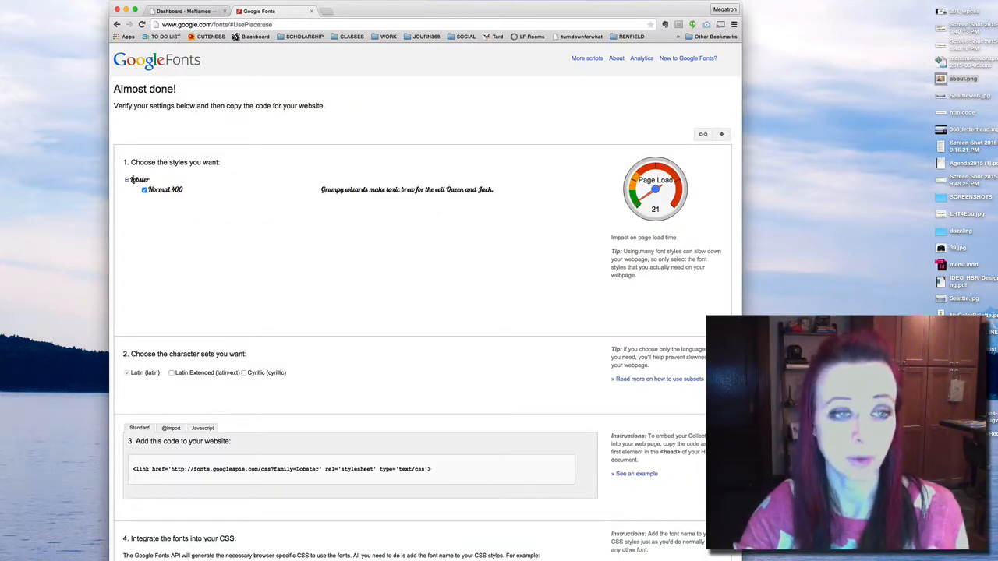
{"action": "double_click", "coordinate": [164, 189]}
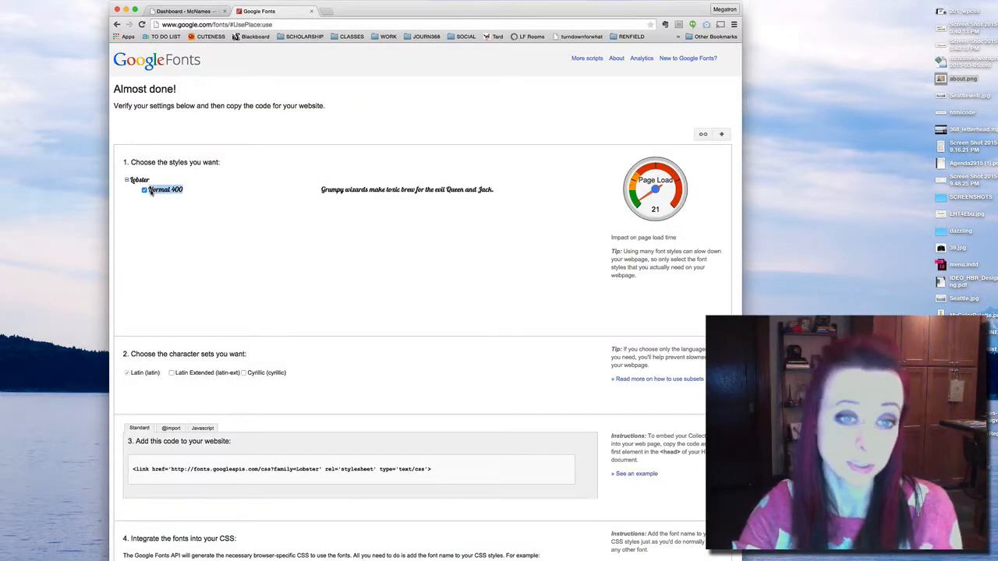
{"action": "scroll", "scroll_direction": "down", "scroll_amount": 3}
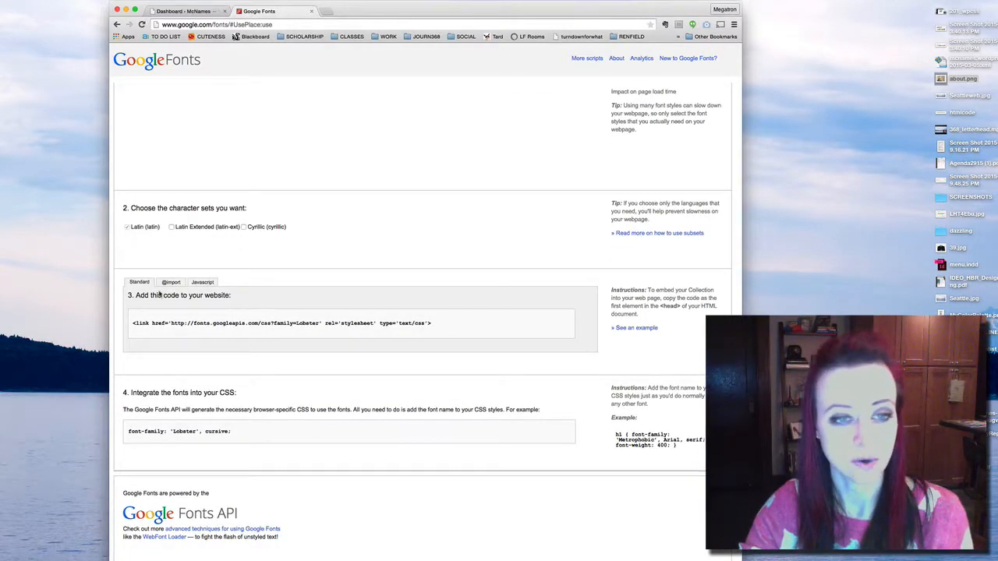
{"action": "left_click_drag", "start_coordinate": [340, 323], "coordinate": [431, 322]}
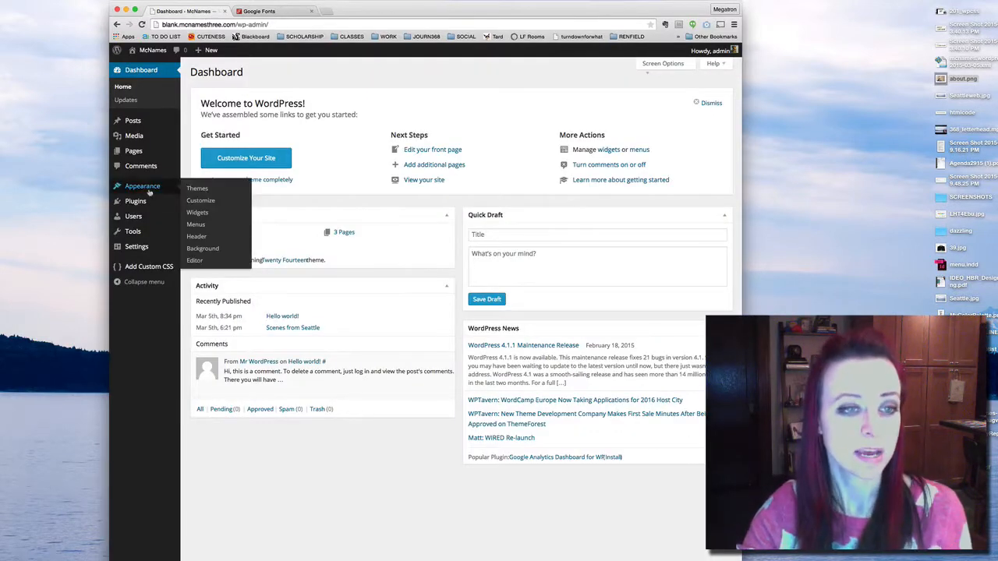
Step: Paste the Lobster stylesheet link into Twenty Fourteen's header.php head and update the file
{"action": "left_click", "coordinate": [194, 259]}
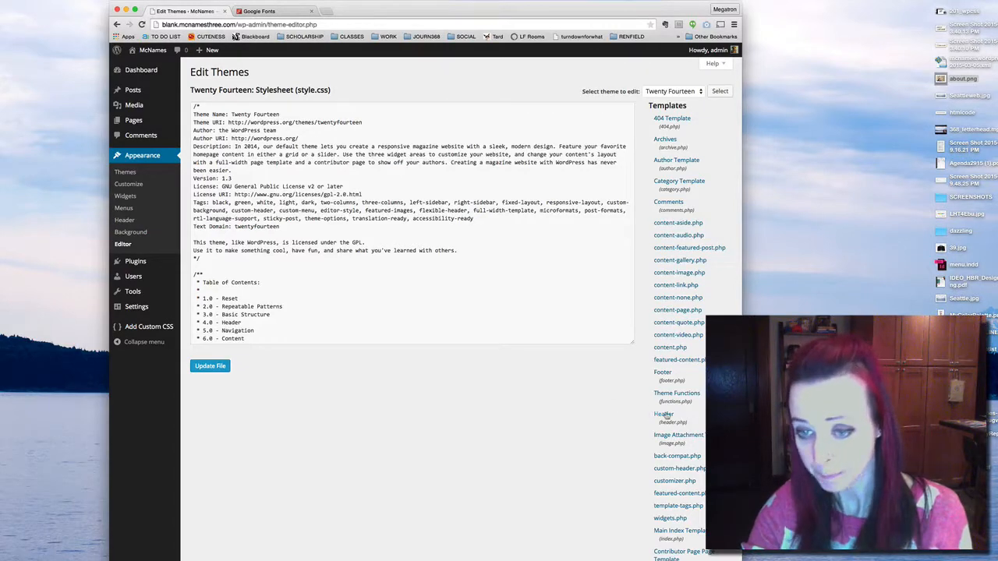
{"action": "left_click", "coordinate": [663, 413]}
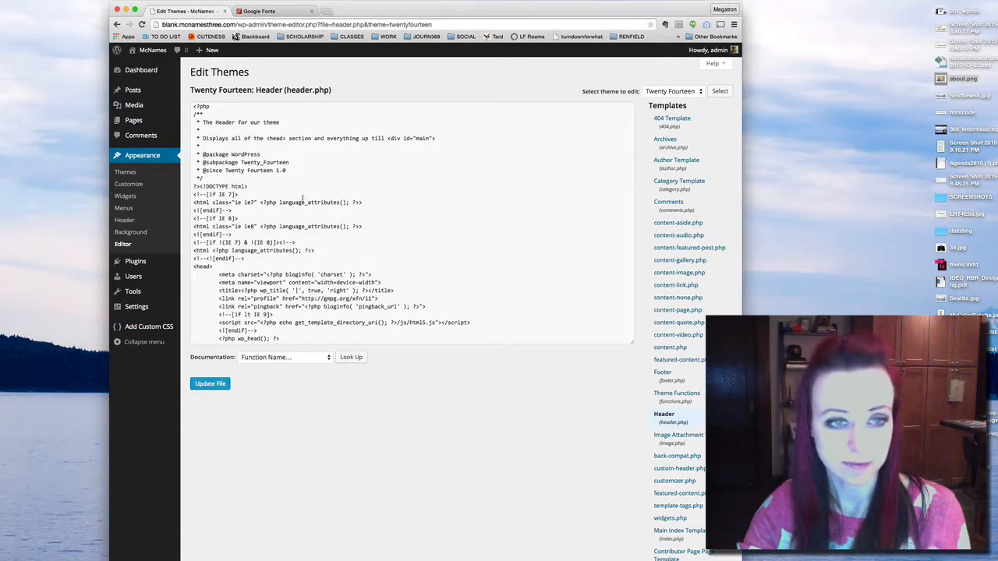
{"action": "scroll", "scroll_direction": "down", "scroll_amount": 3}
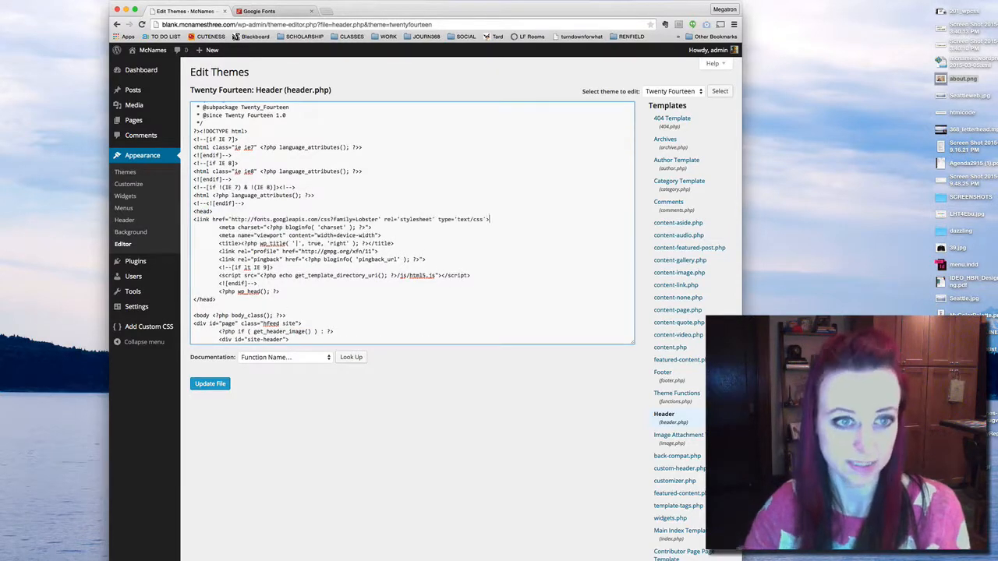
{"action": "left_click", "coordinate": [210, 383]}
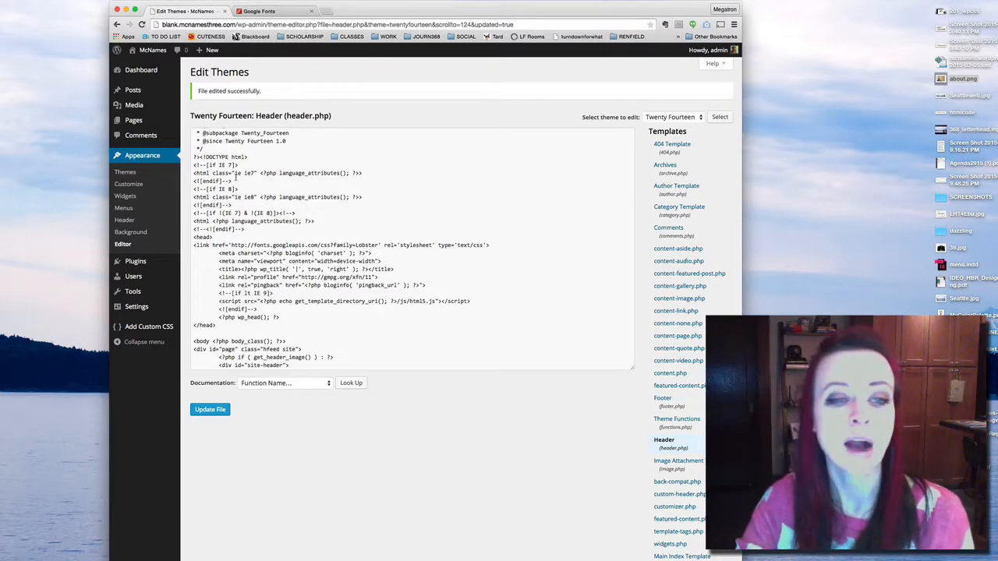
Step: Select Lobster's font-family CSS rule in Google Fonts, then view the live site's About page
{"action": "left_click", "coordinate": [258, 11]}
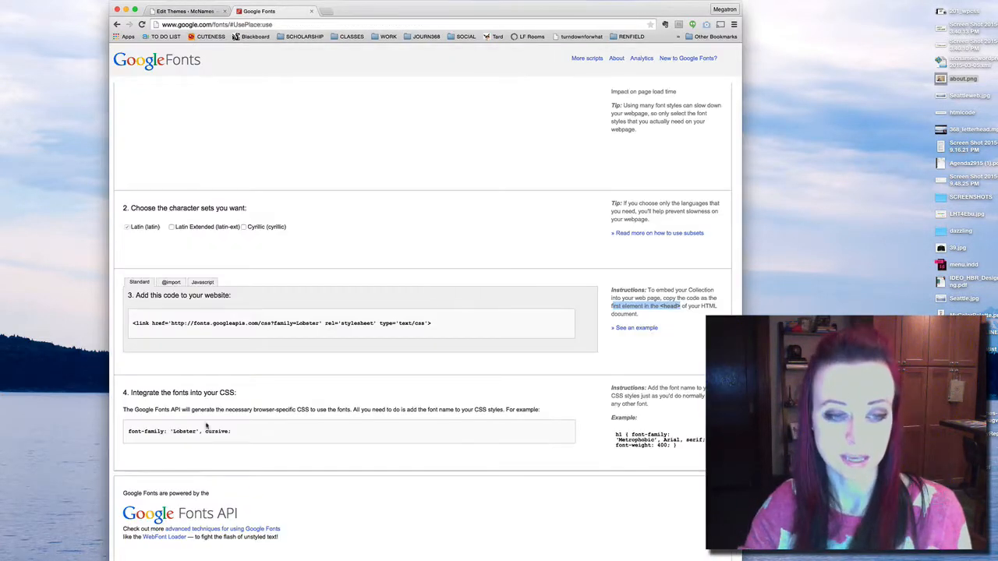
{"action": "double_click", "coordinate": [179, 431]}
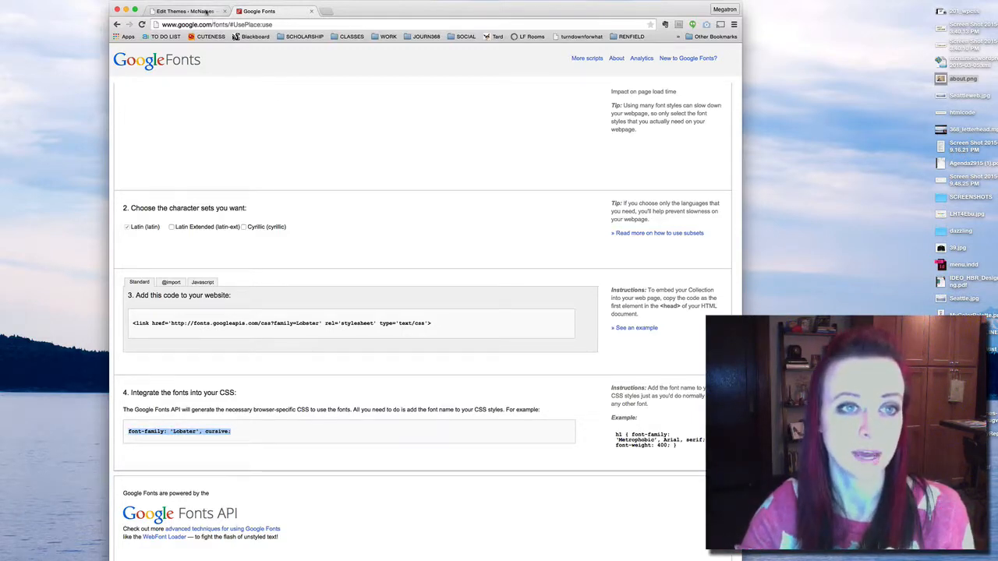
{"action": "left_click", "coordinate": [187, 11]}
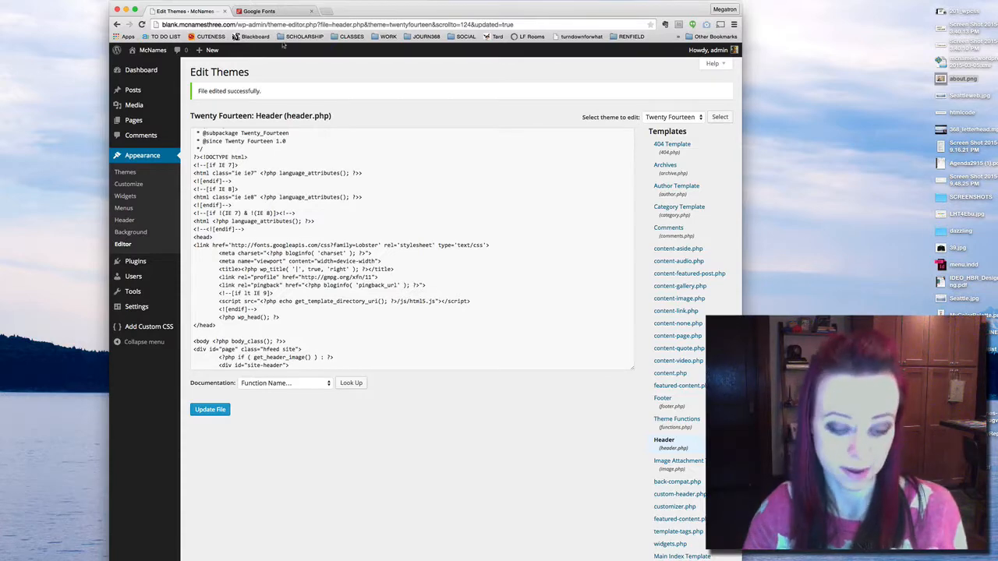
{"action": "left_click", "coordinate": [355, 11]}
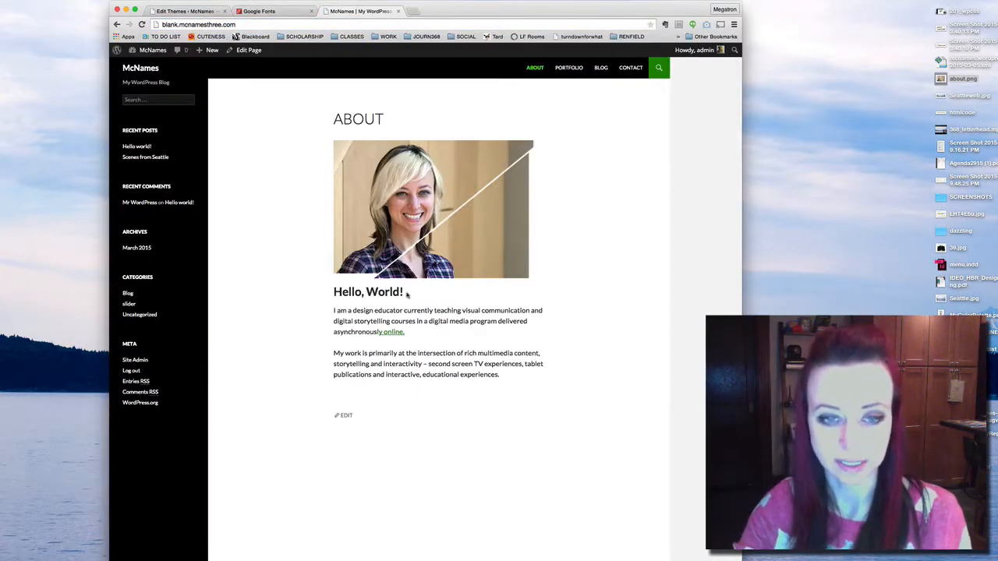
Step: Inspect the ABOUT heading to reveal its h1 entry-title markup and font styles
{"action": "right_click", "coordinate": [357, 119]}
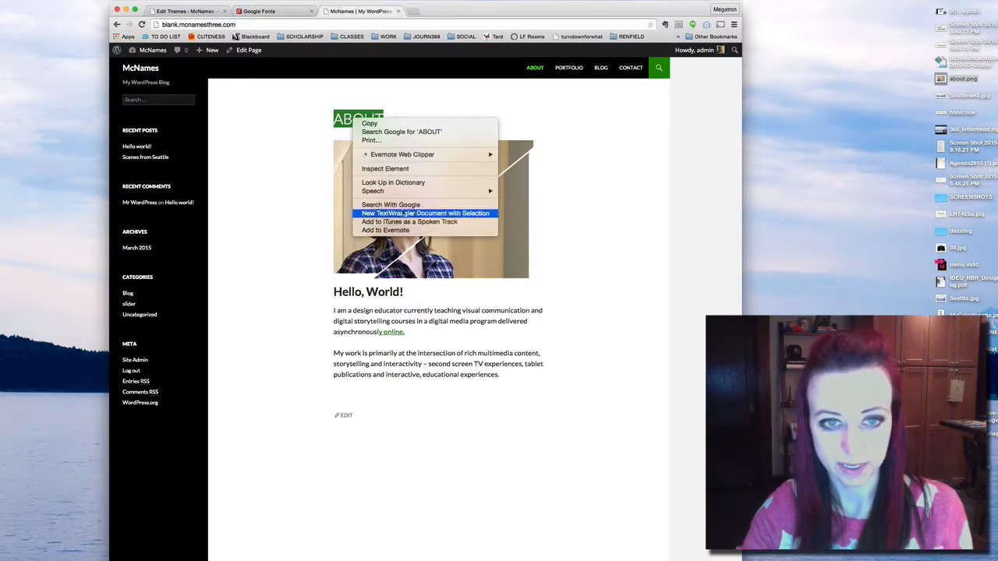
{"action": "left_click", "coordinate": [385, 168]}
{"action": "type", "text": "font-family:"}
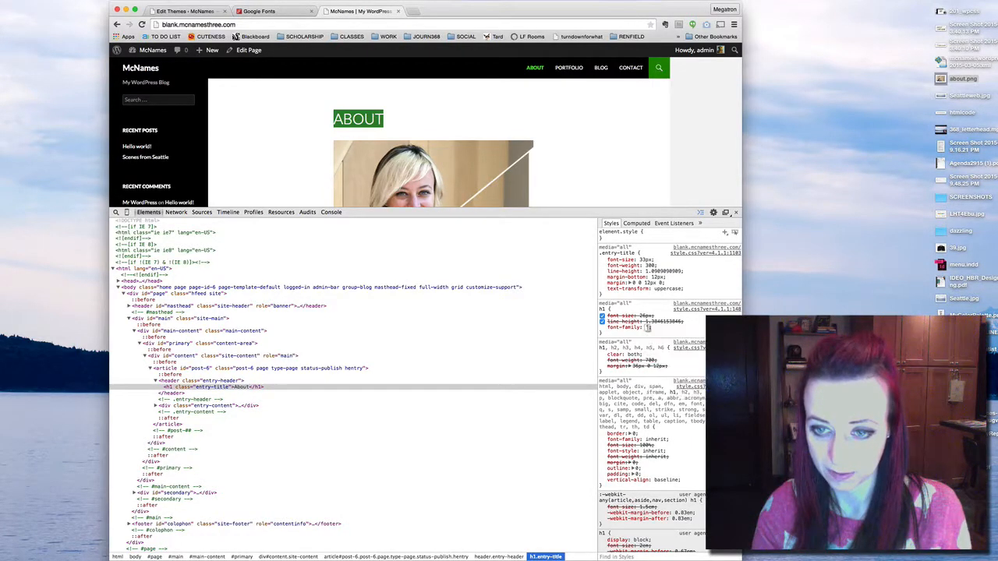
Step: Set the h1 rule's font-family to 'Lobster' in the Styles pane, checking the exact name on Google Fonts
{"action": "type", "text": "Lobster"}
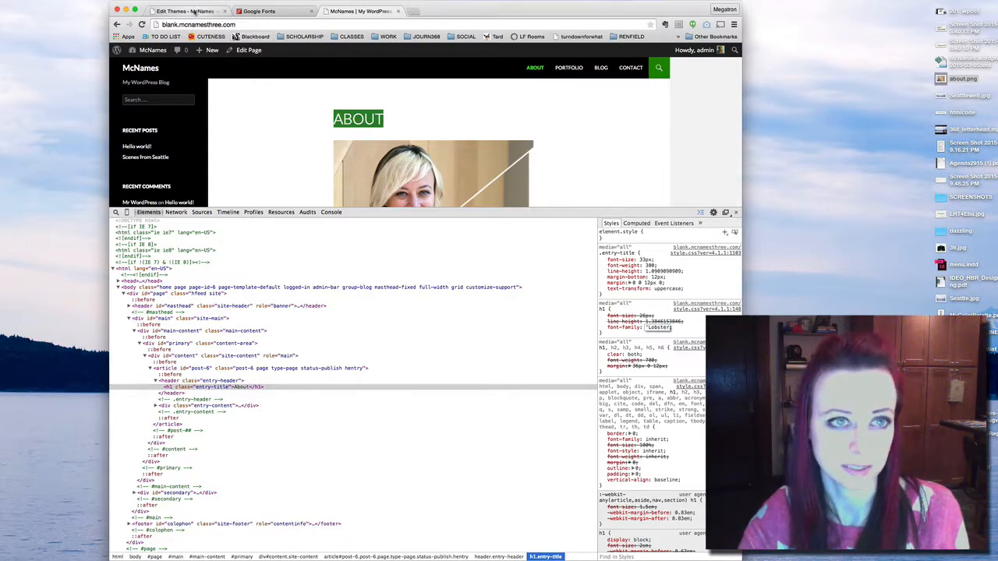
{"action": "left_click", "coordinate": [258, 11]}
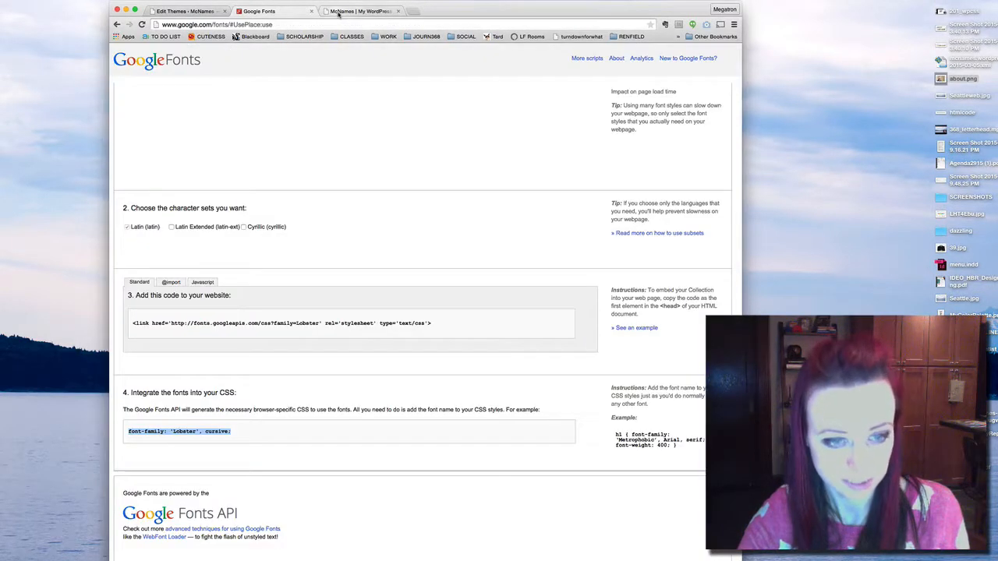
{"action": "left_click", "coordinate": [363, 11]}
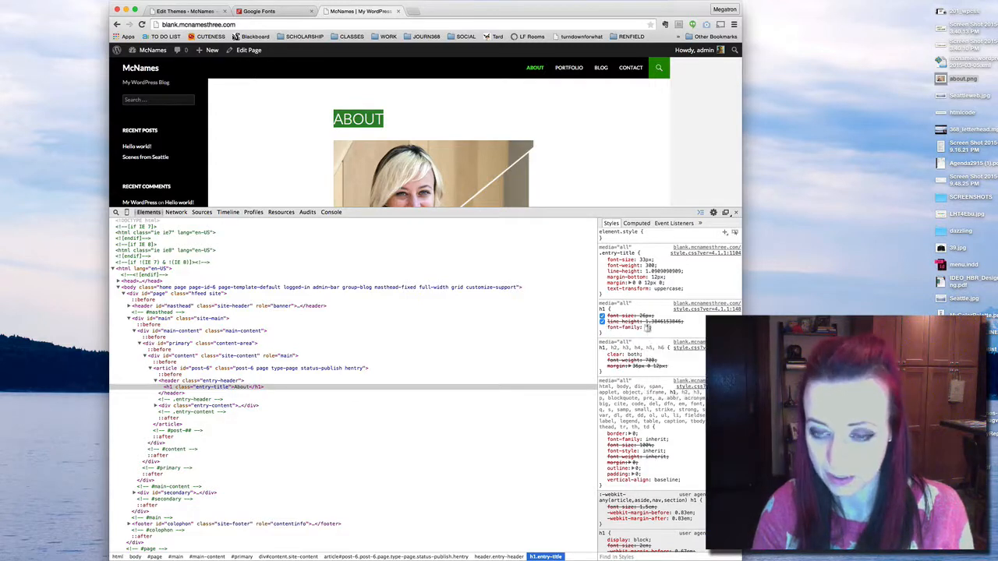
{"action": "type", "text": "Lobster', cursive;"}
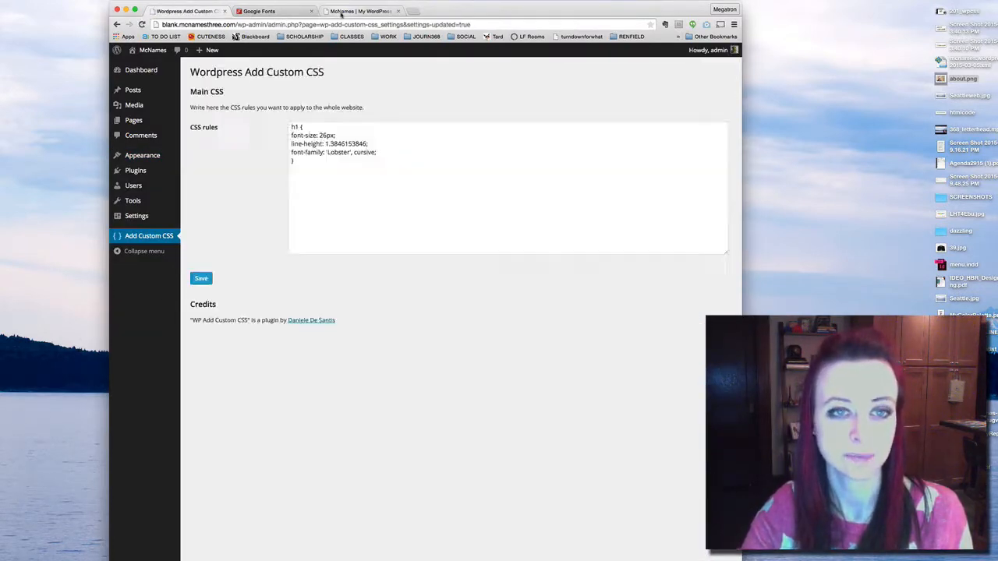
Step: Return to the live About page to see the headings rendered in Lobster
{"action": "left_click", "coordinate": [360, 11]}
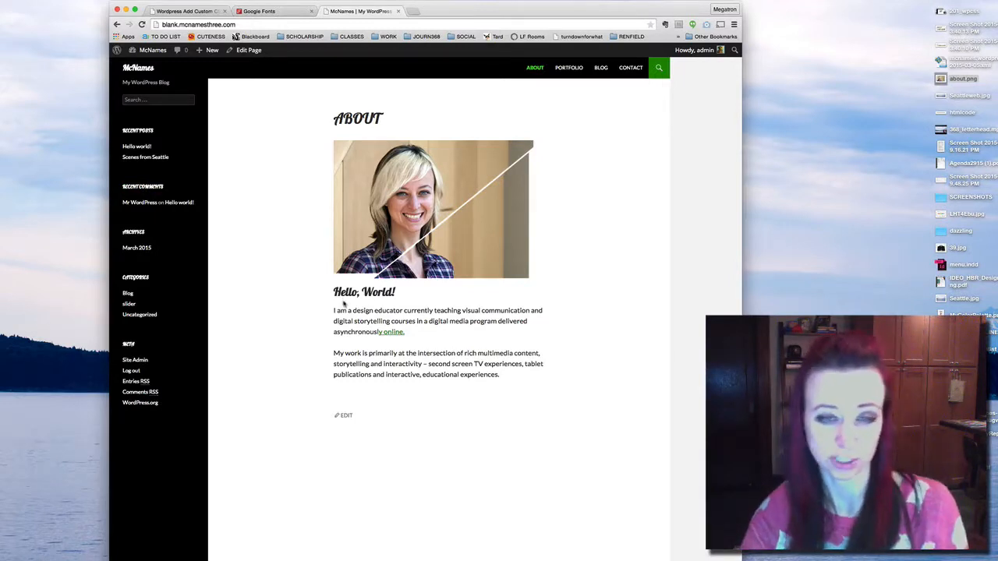
Step: Inspect the RECENT COMMENTS sidebar title to expose its widget-title font rules
{"action": "right_click", "coordinate": [142, 186]}
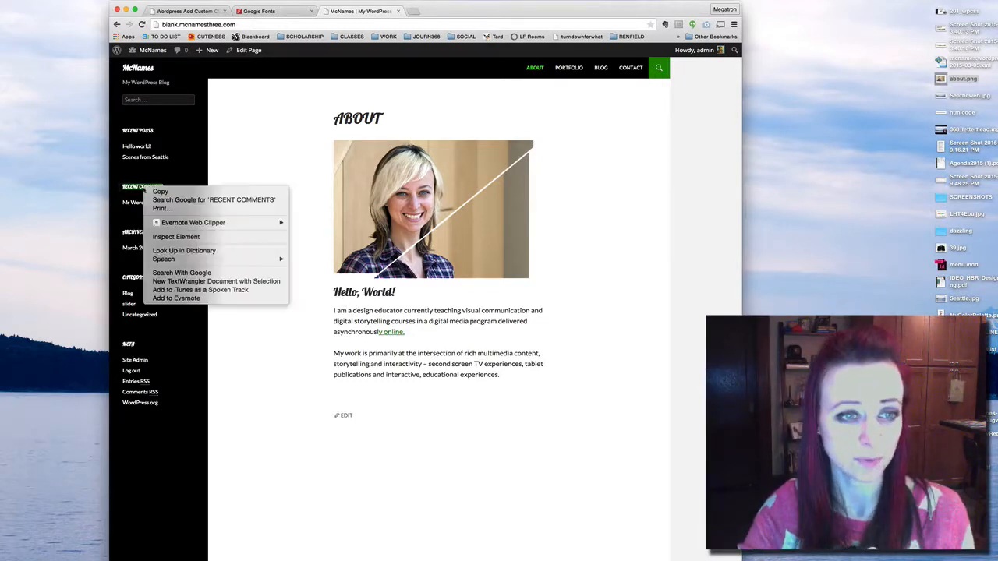
{"action": "left_click", "coordinate": [185, 239]}
{"action": "type", "text": "font-family:"}
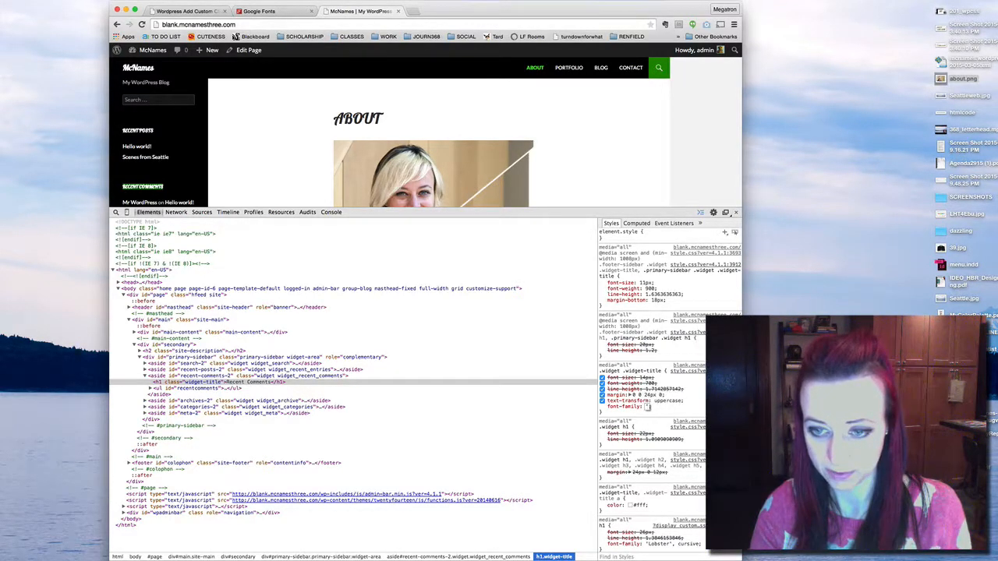
Step: Set .widget .widget-title font-family to Lato so sidebar headings drop Lobster
{"action": "type", "text": "Lato"}
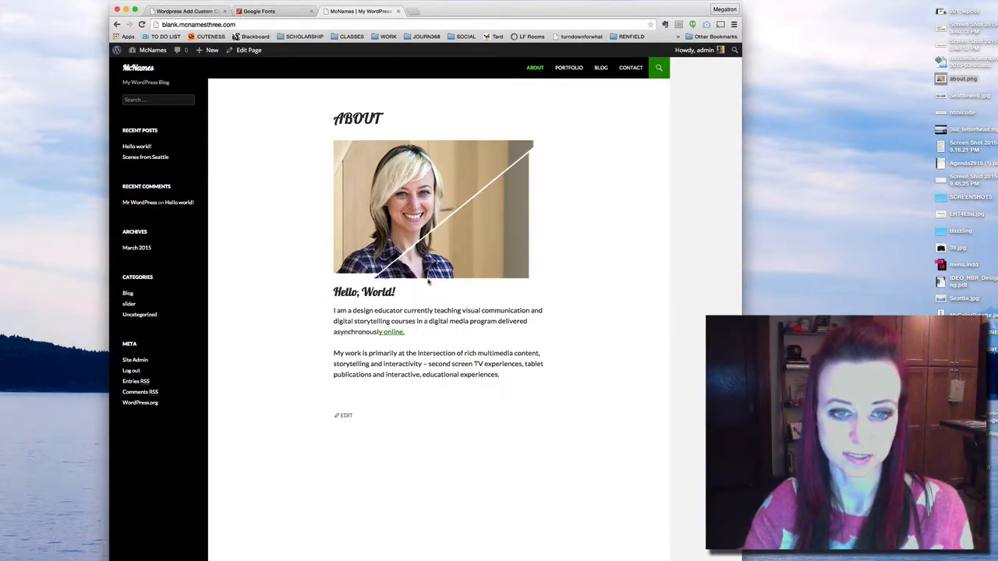
{"action": "mouse_move", "coordinate": [174, 263]}
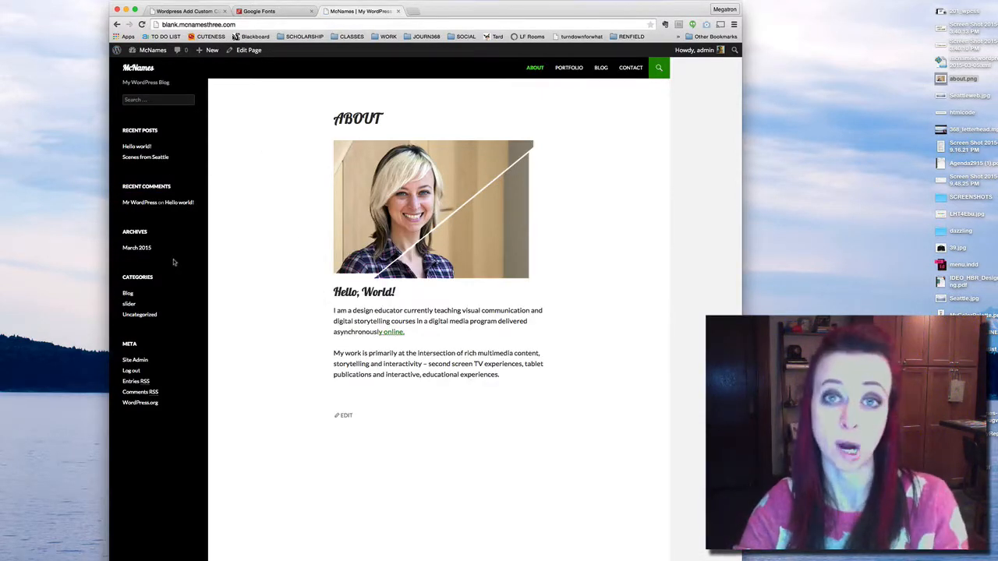